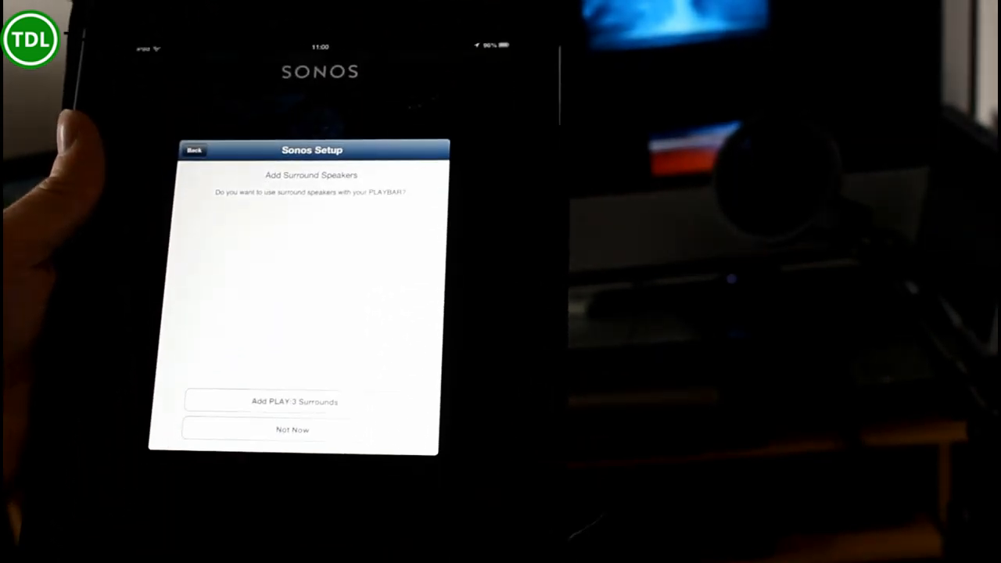
- Choose Not Now on Add Surround Speakers so the PLAYBAR continues without surrounds
left_click(291, 428)
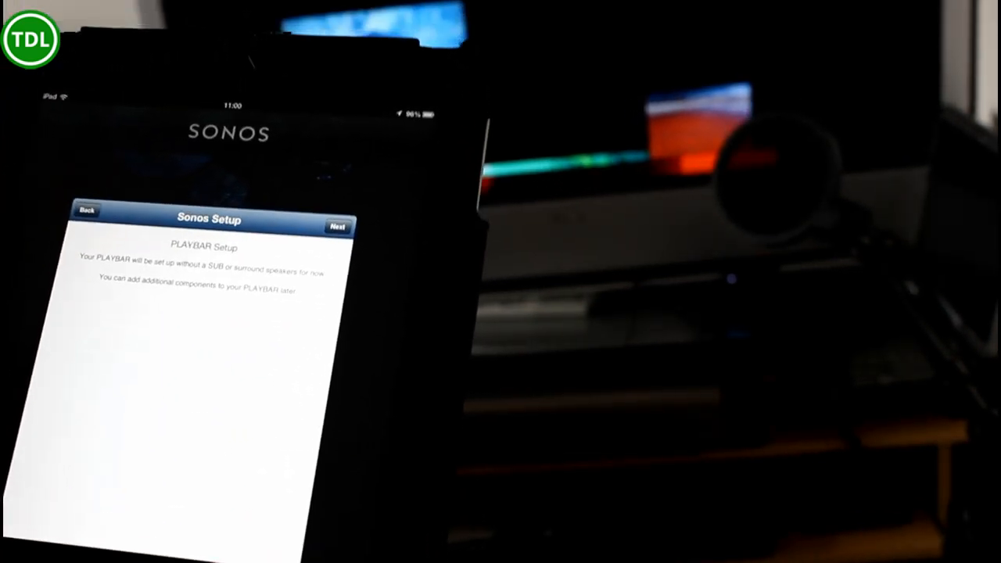